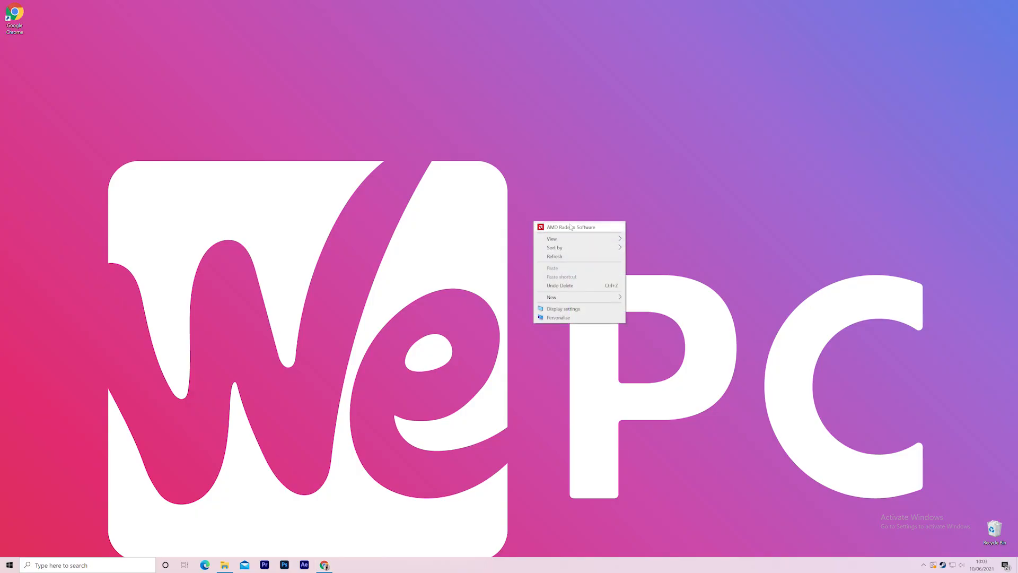
# Launch AMD Radeon Software from the desktop and switch to its Display settings page.
pyautogui.click(570, 227)
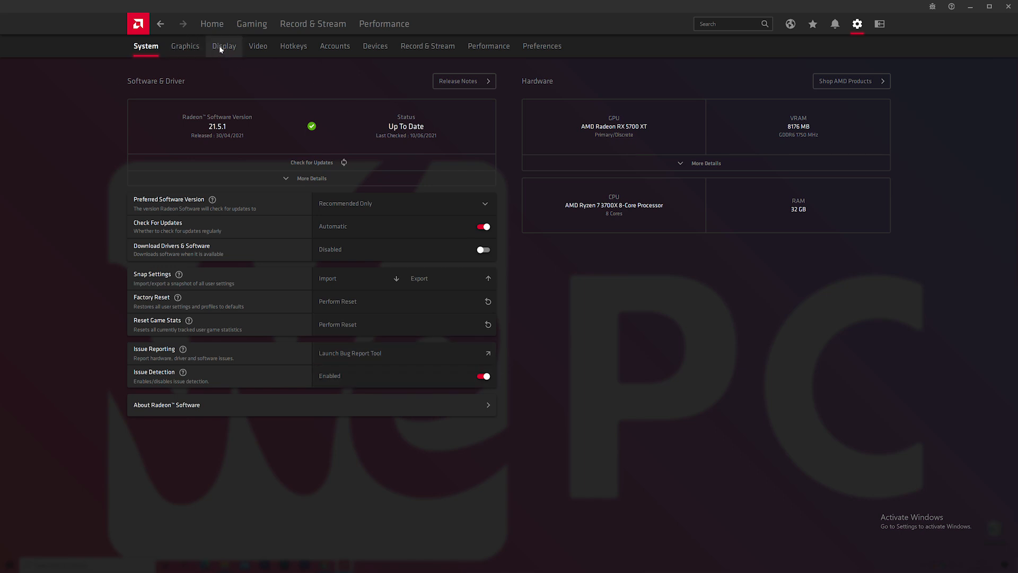
pyautogui.click(224, 46)
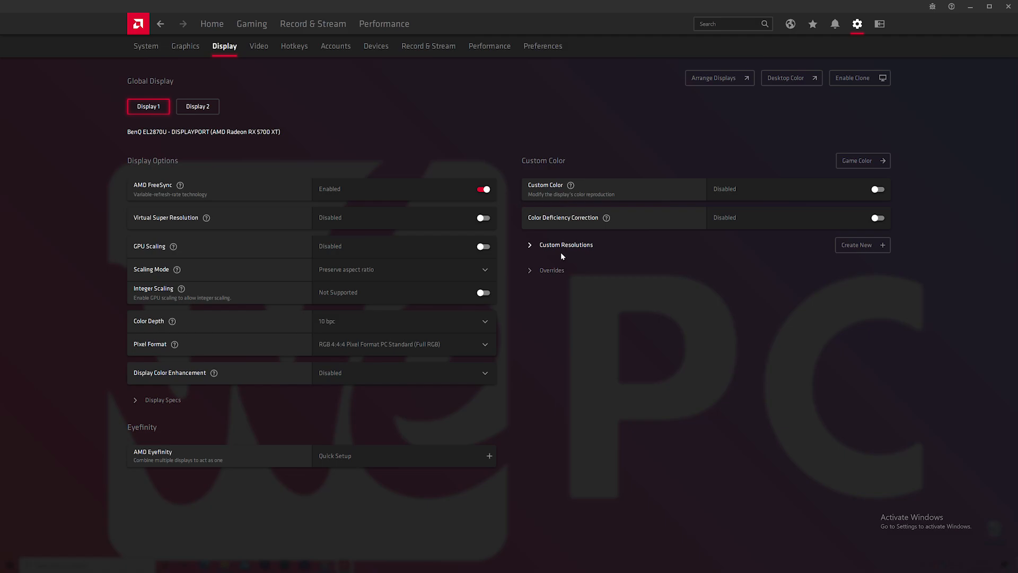
# Add a custom 3840 x 2160 resolution with the refresh rate changed from 60 to 65 Hz.
pyautogui.click(858, 245)
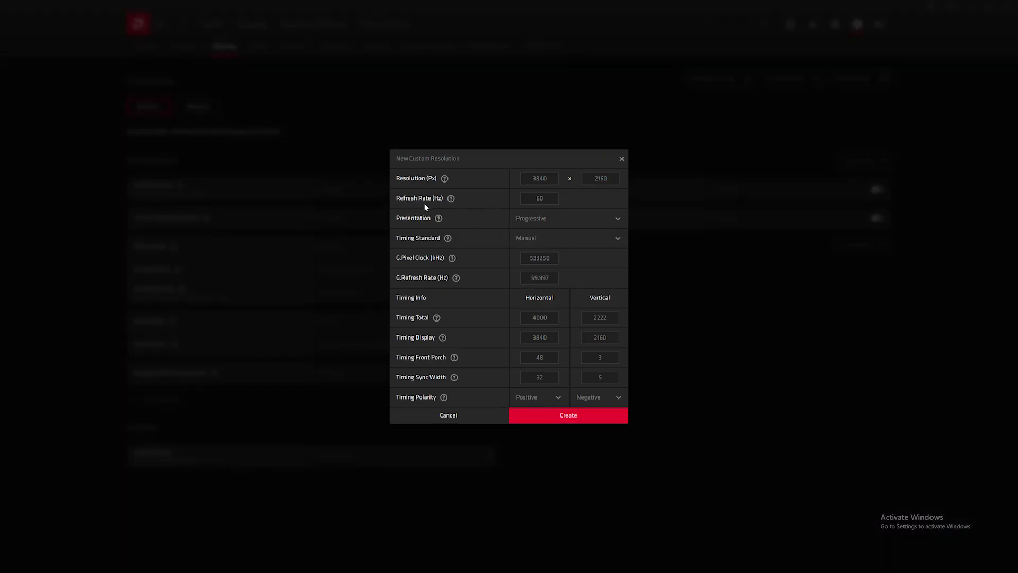
pyautogui.click(538, 198)
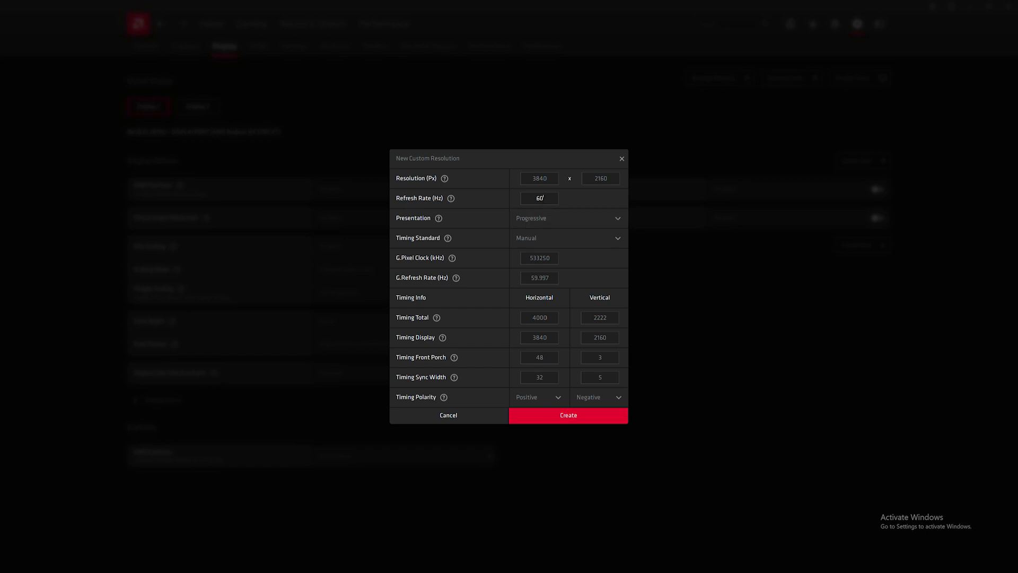
pyautogui.click(539, 199)
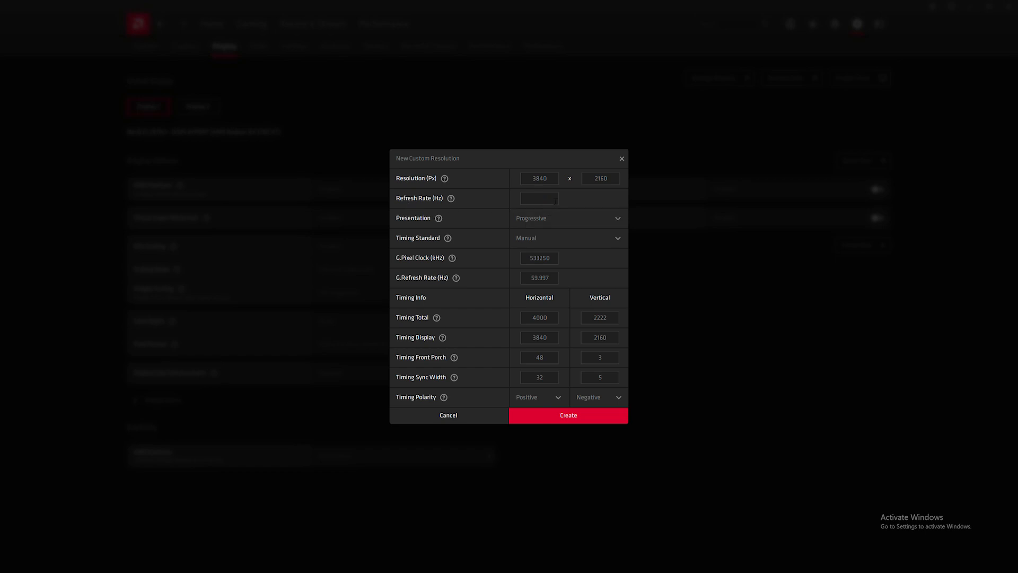
pyautogui.write('65')
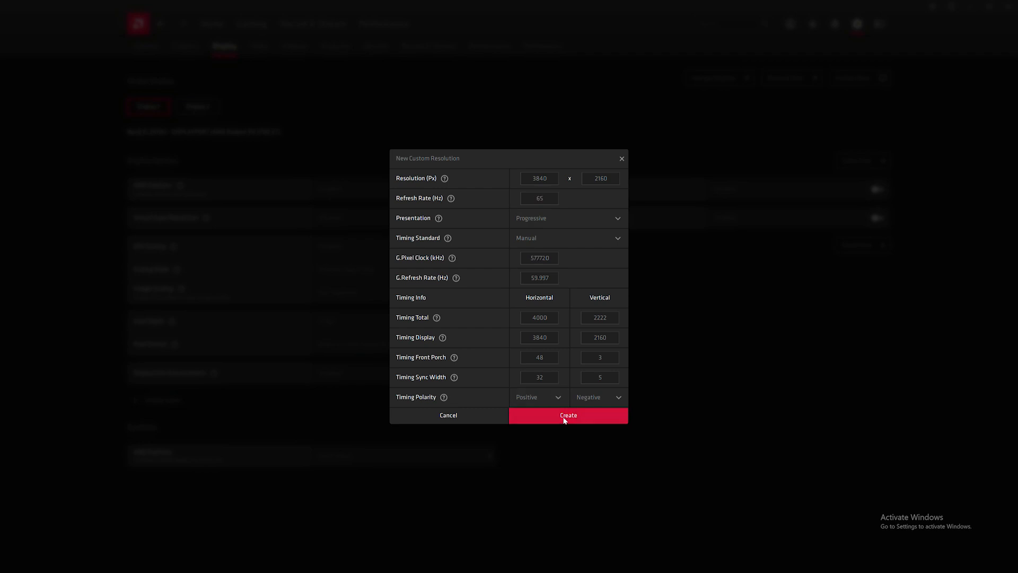
pyautogui.click(566, 415)
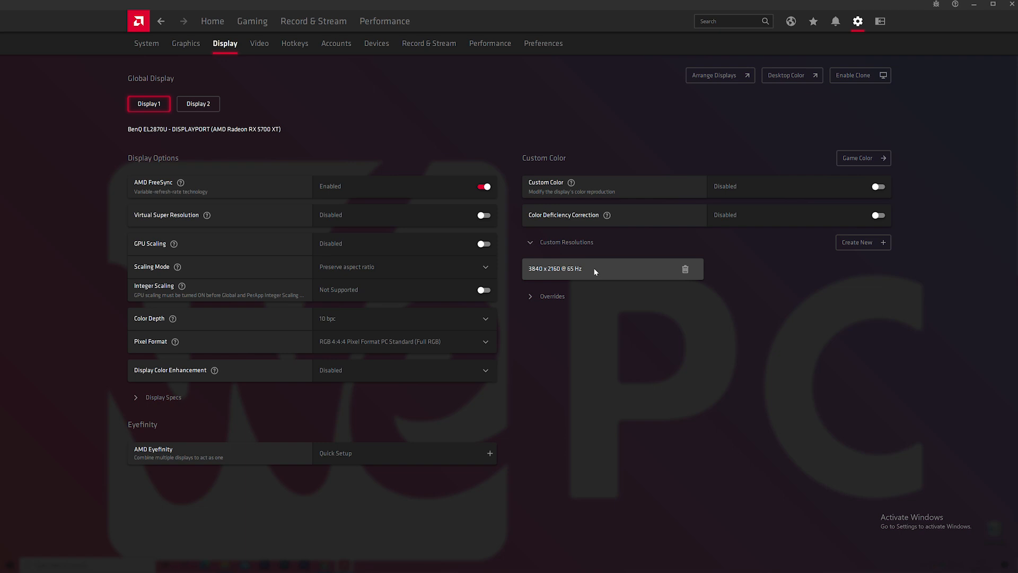
pyautogui.moveTo(687, 34)
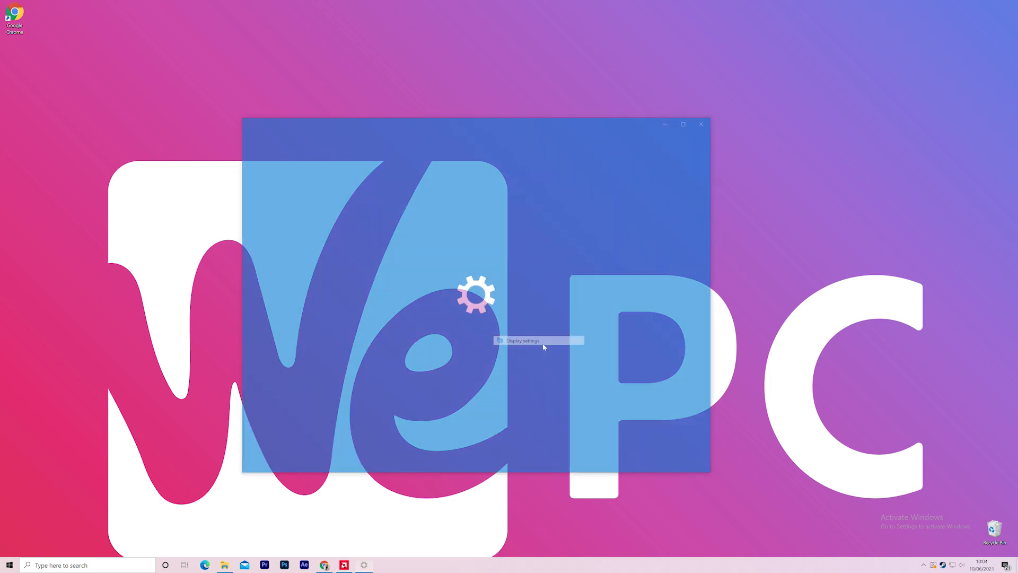
# Go from Windows Display settings through Advanced display settings to Display 1 adapter properties.
pyautogui.click(522, 340)
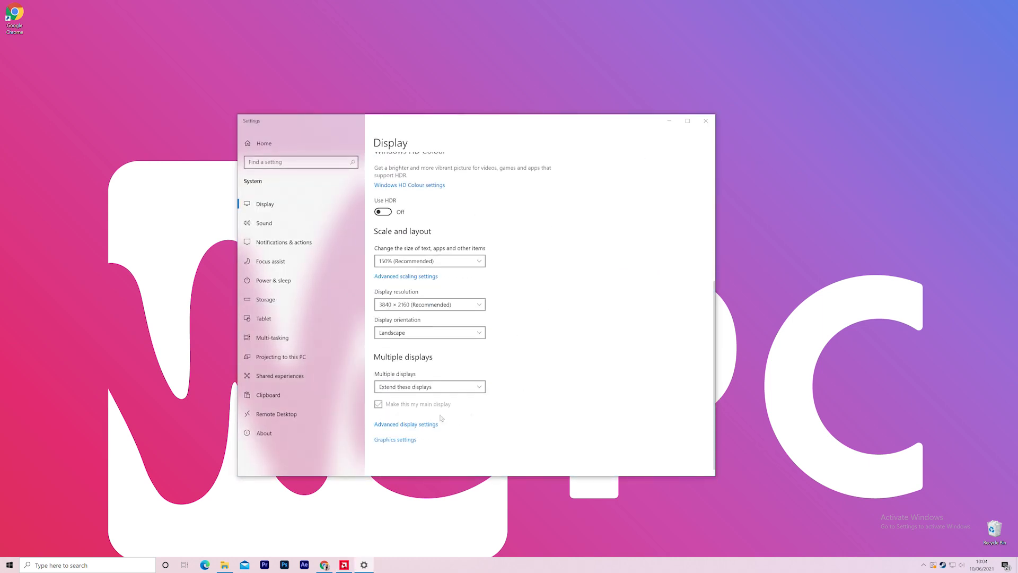
pyautogui.click(407, 424)
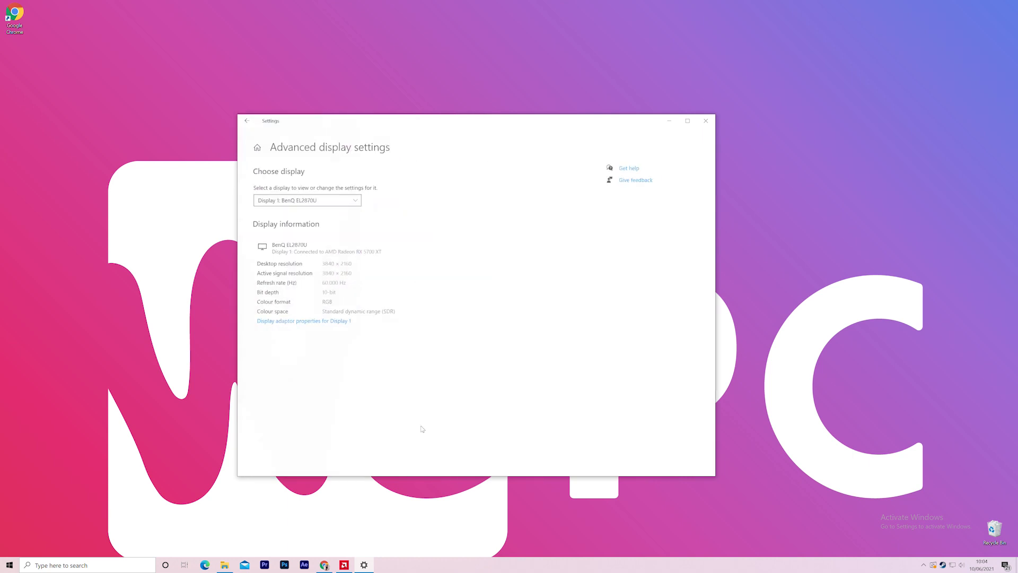
pyautogui.click(304, 320)
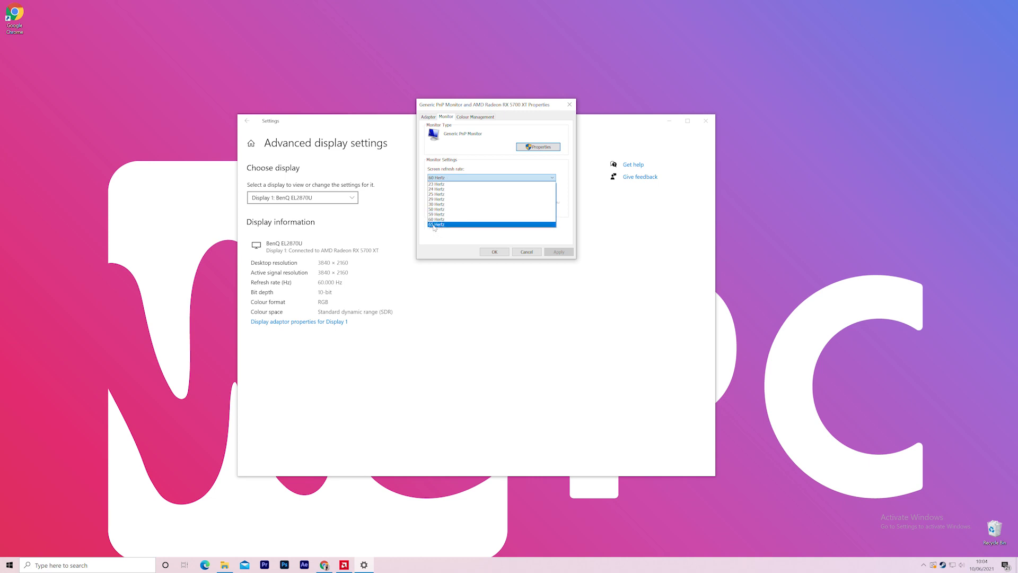
# Select 65 Hertz as the monitor's screen refresh rate and apply it.
pyautogui.click(455, 224)
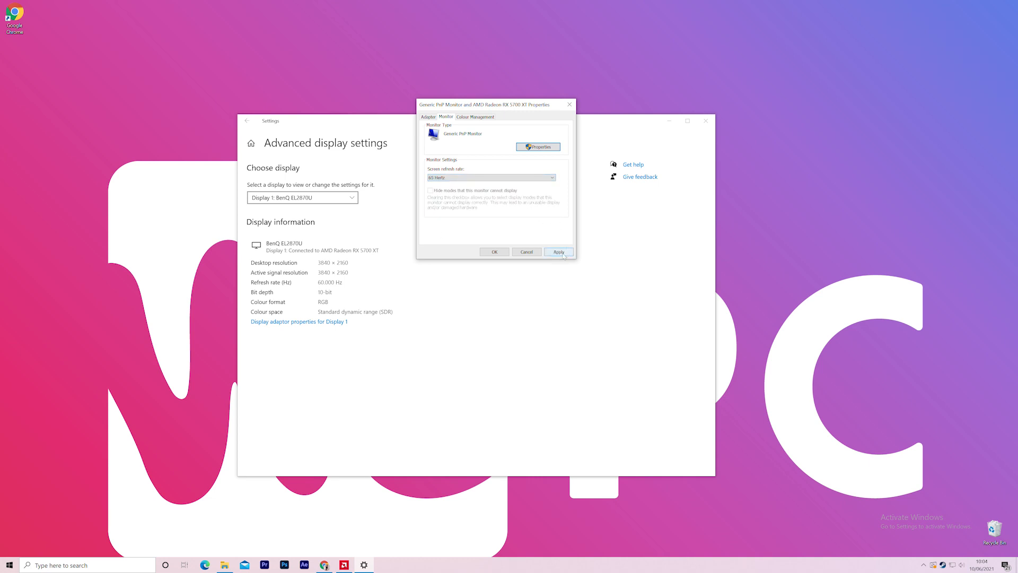
pyautogui.click(558, 252)
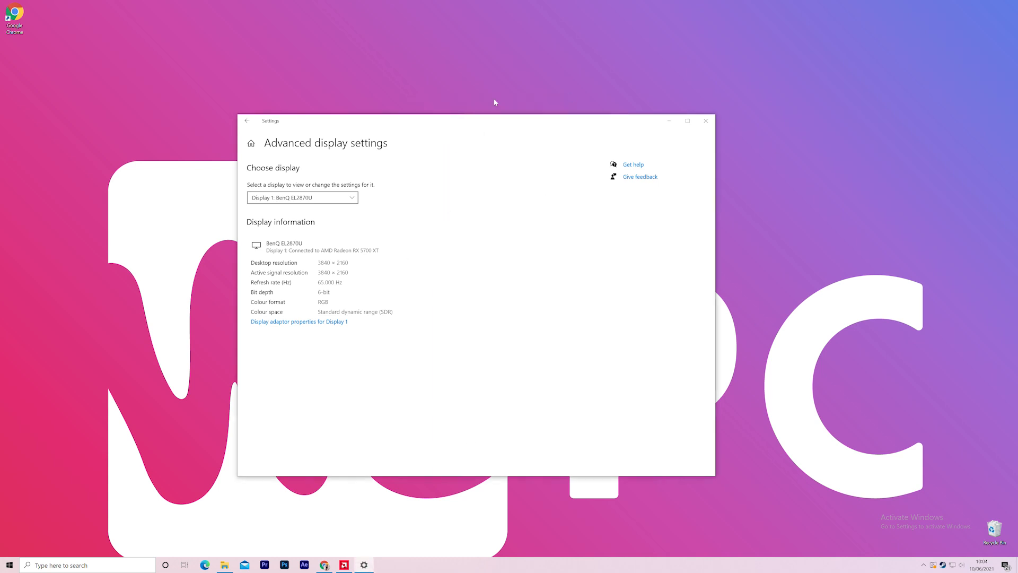
pyautogui.moveTo(548, 126)
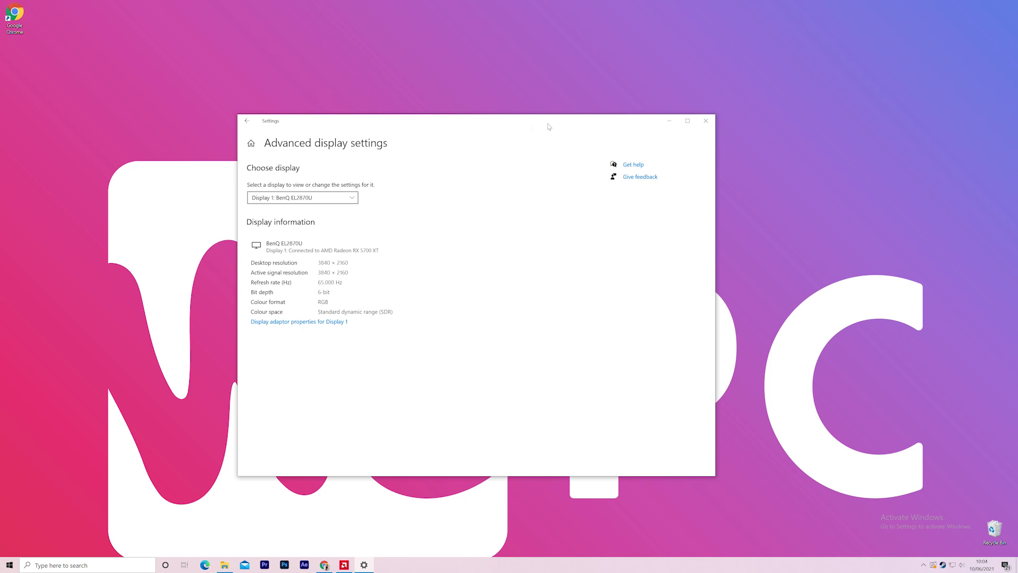
# Drag the Settings window toward the screen centre while it reports 65.000 Hz.
pyautogui.moveTo(549, 126); pyautogui.dragTo(364, 128)
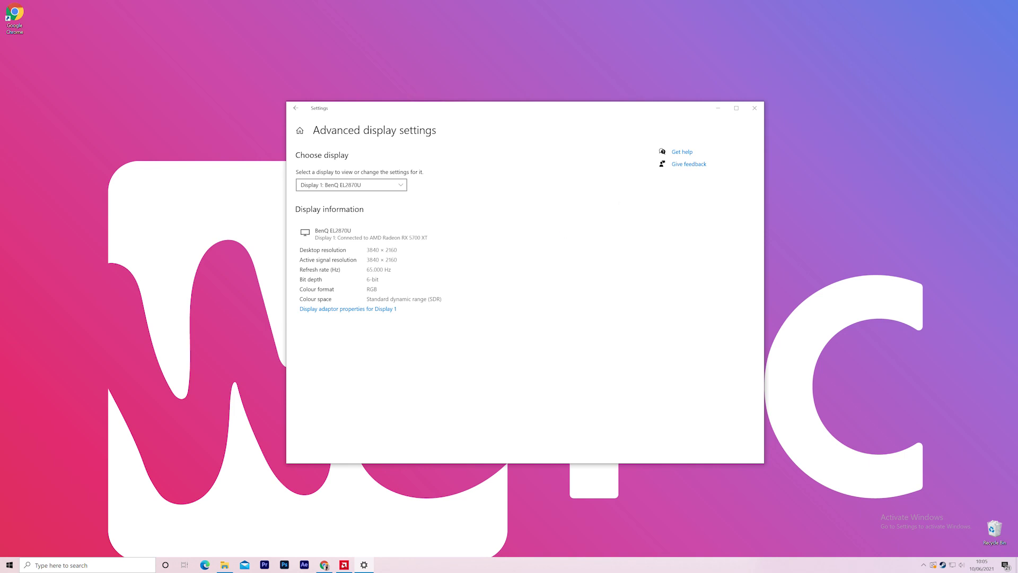
pyautogui.moveTo(495, 285)
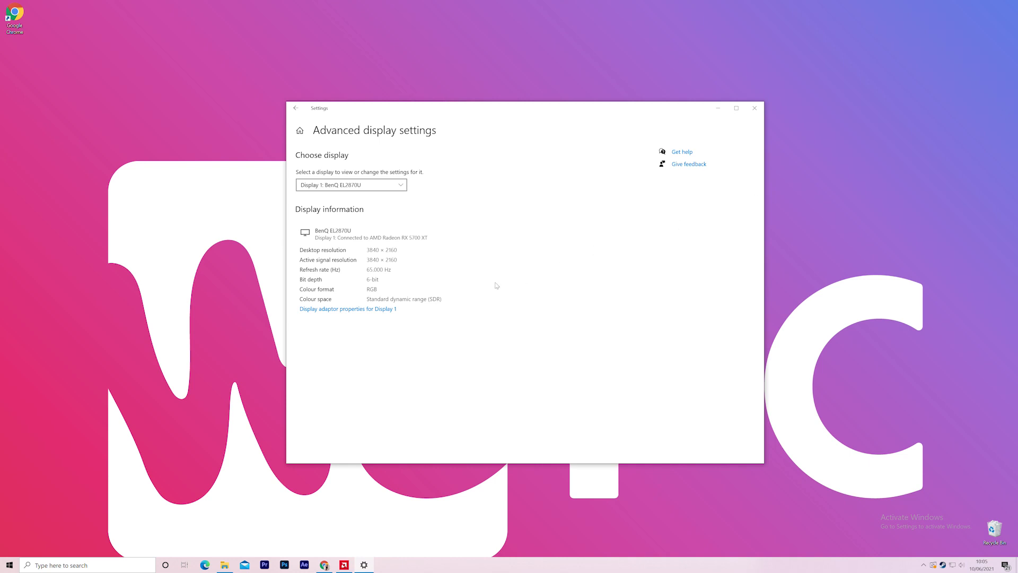